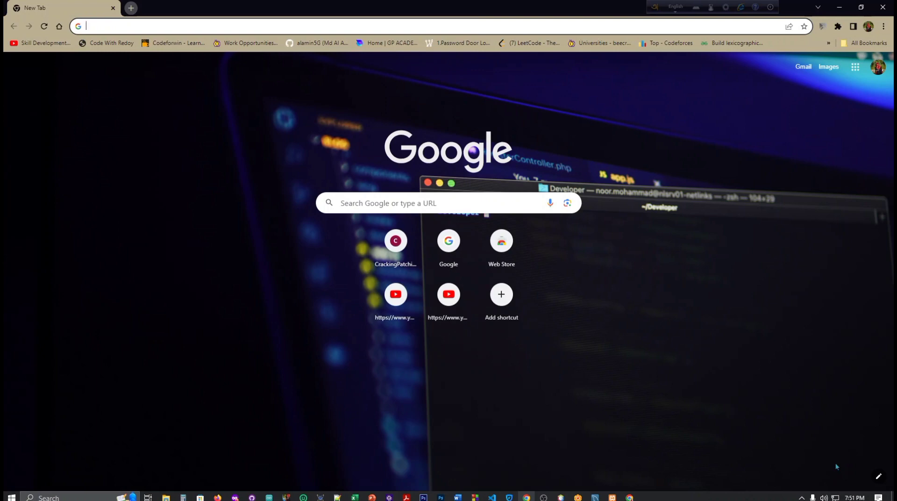
Search Google for 'download jdbc driver for mysql' via the typed 'download jdbc' suggestion.
{"action": "left_click", "coordinate": [432, 203]}
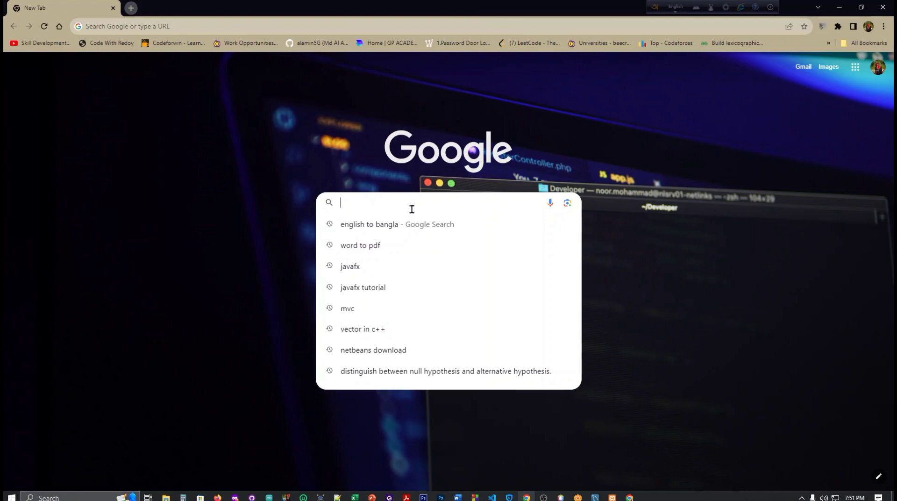
{"action": "type", "text": "do"}
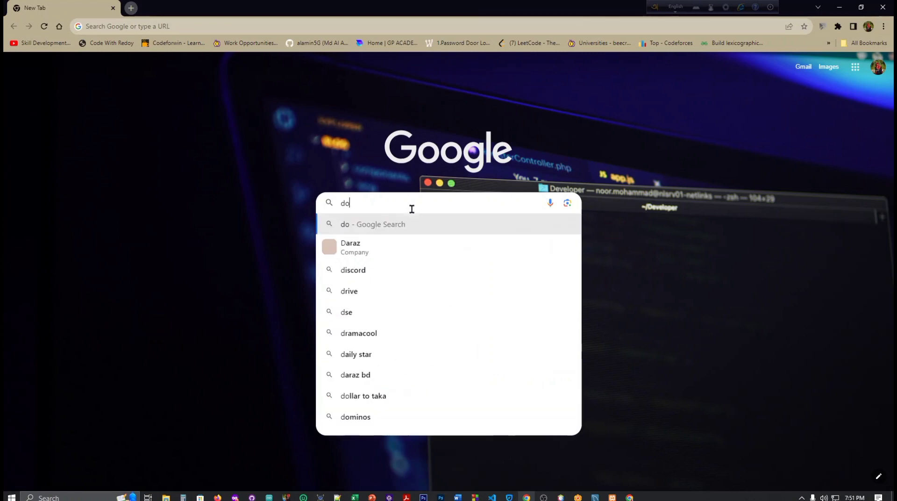
{"action": "type", "text": "wnload"}
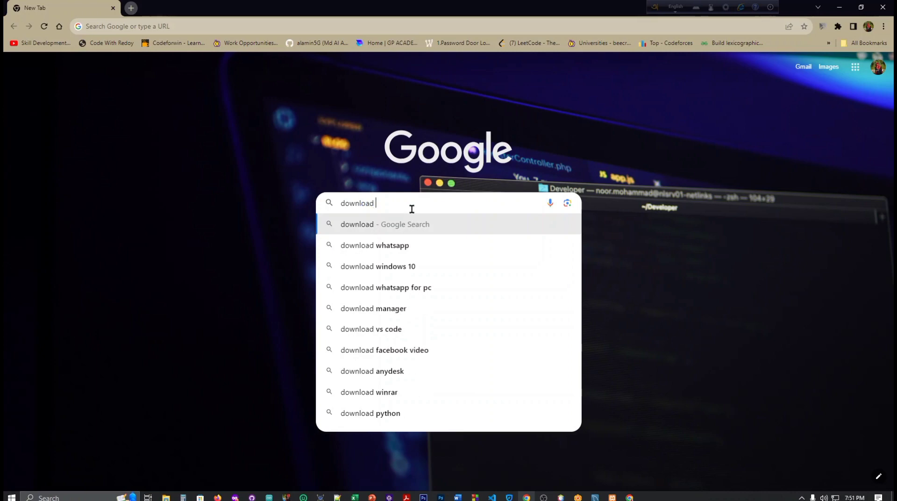
{"action": "type", "text": "j"}
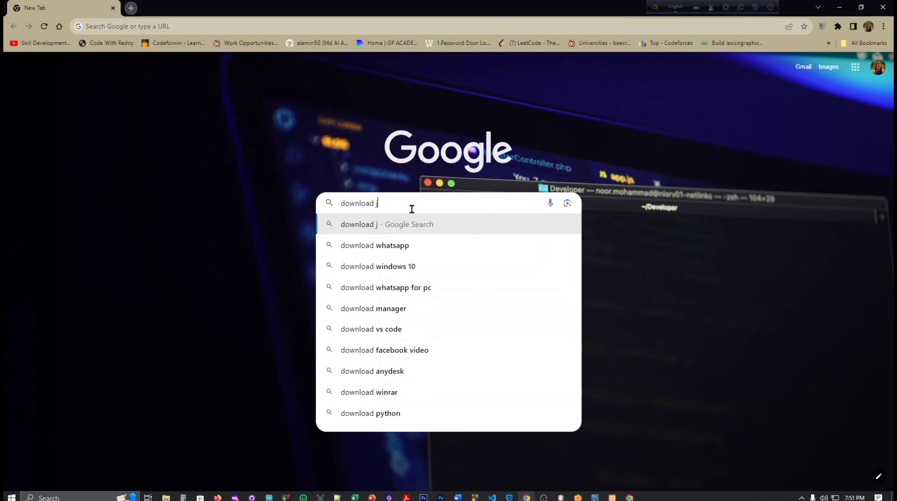
{"action": "type", "text": "a"}
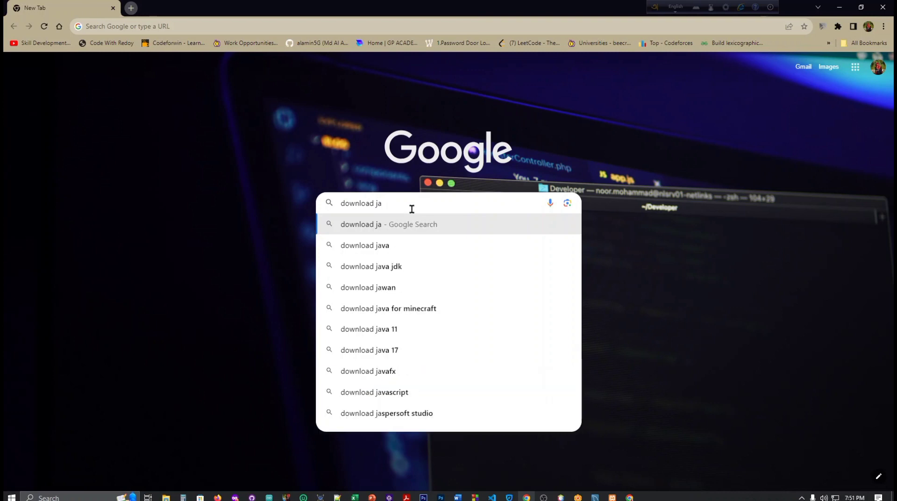
{"action": "type", "text": "dbc"}
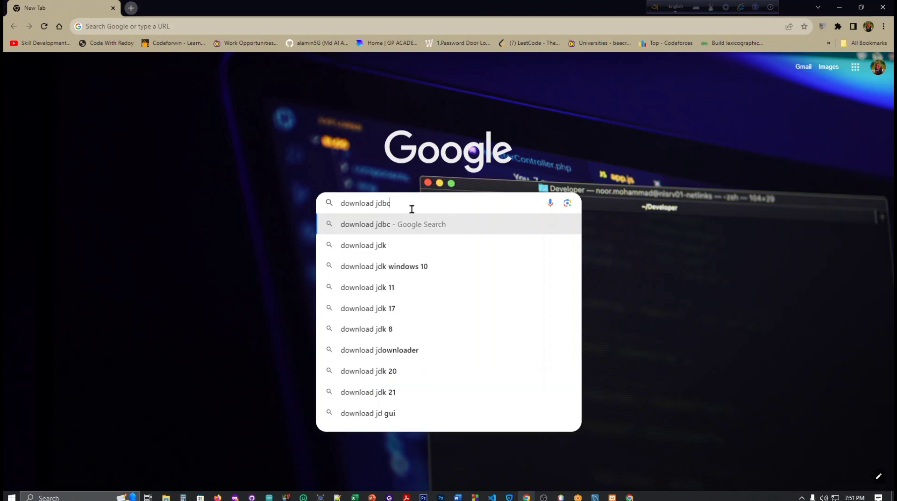
{"action": "type", "text": "c"}
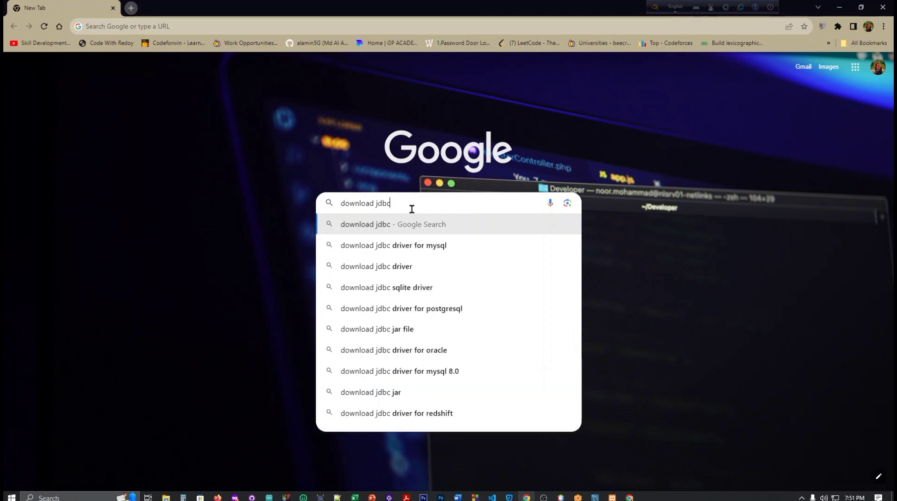
{"action": "left_click", "coordinate": [393, 245]}
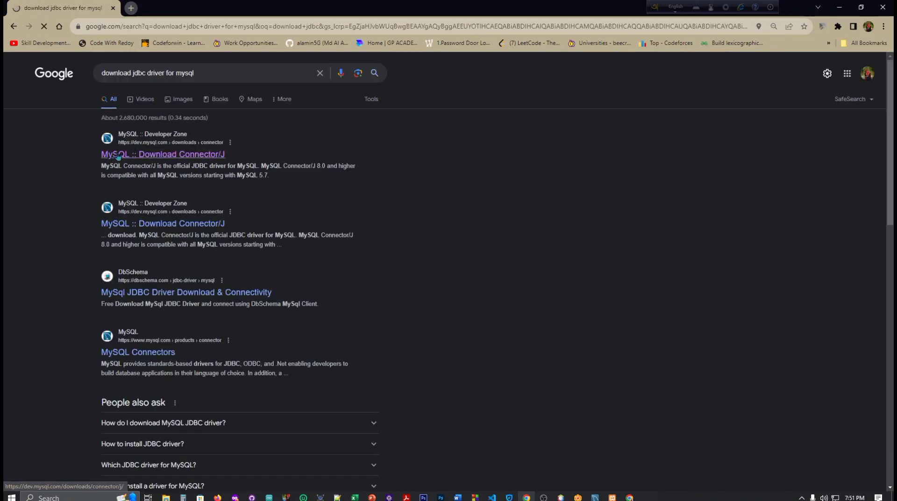
Open the Download Connector/J result, then search 'mysql connector' in a new tab.
{"action": "left_click", "coordinate": [162, 155]}
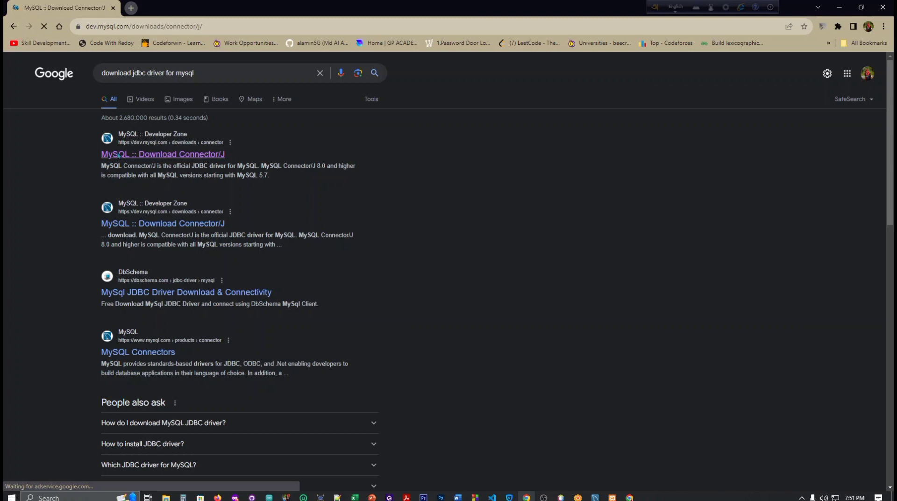
{"action": "left_click", "coordinate": [162, 154]}
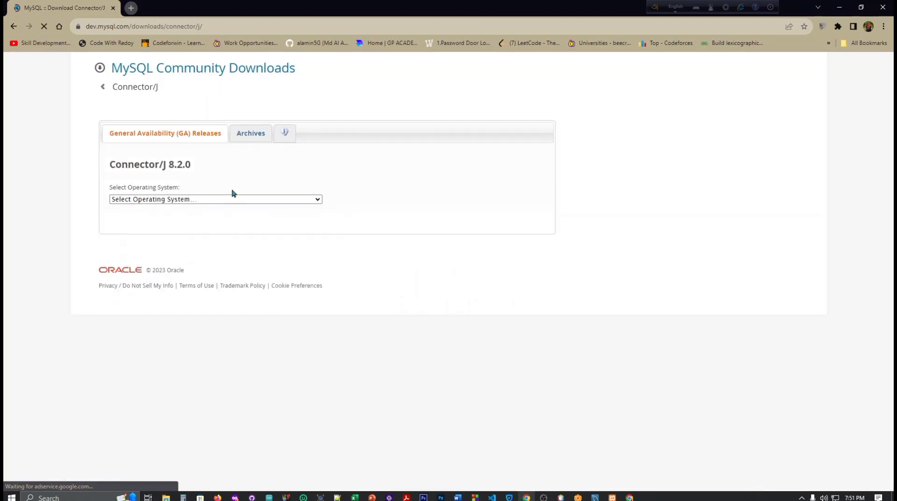
{"action": "left_click", "coordinate": [215, 199]}
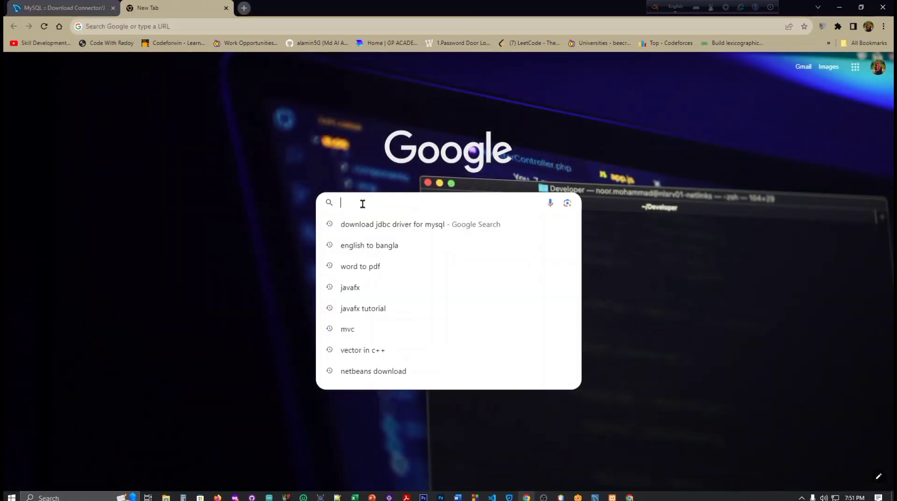
{"action": "type", "text": "mysql connectorj"}
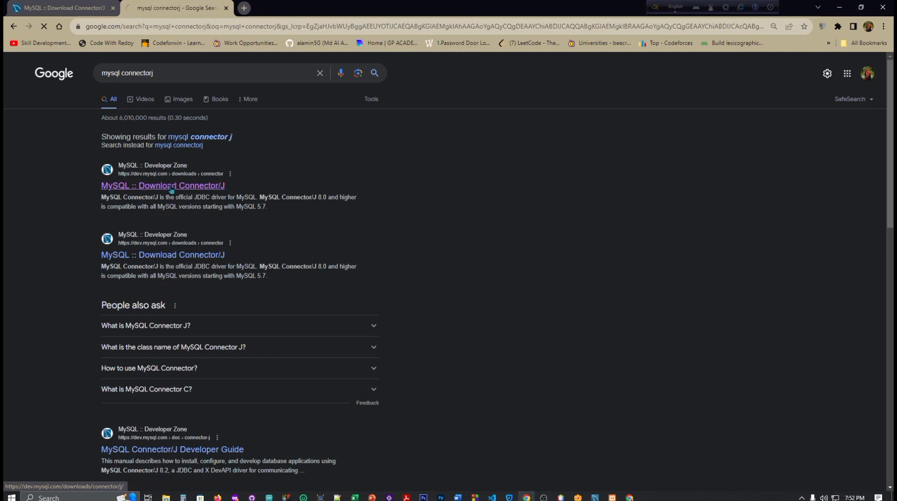
Bring up the Connector/J 8.2.0 download page and close the duplicate tab.
{"action": "left_click", "coordinate": [163, 185]}
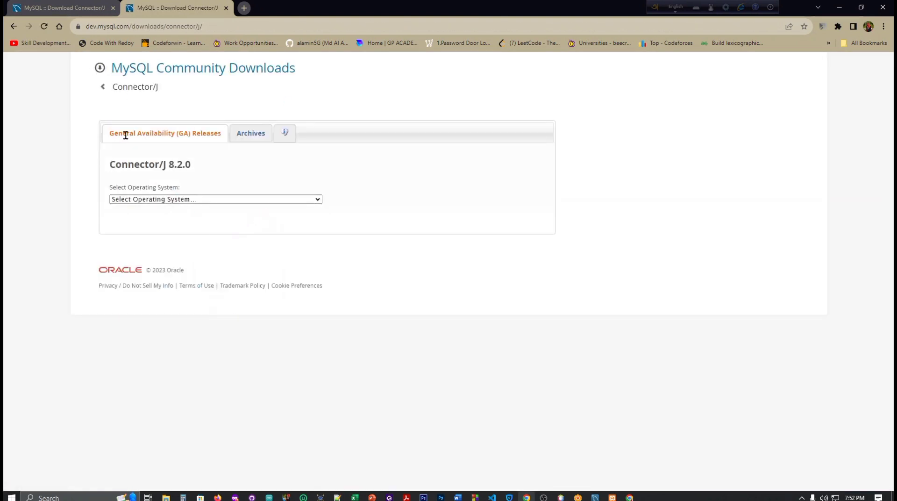
{"action": "mouse_move", "coordinate": [89, 213]}
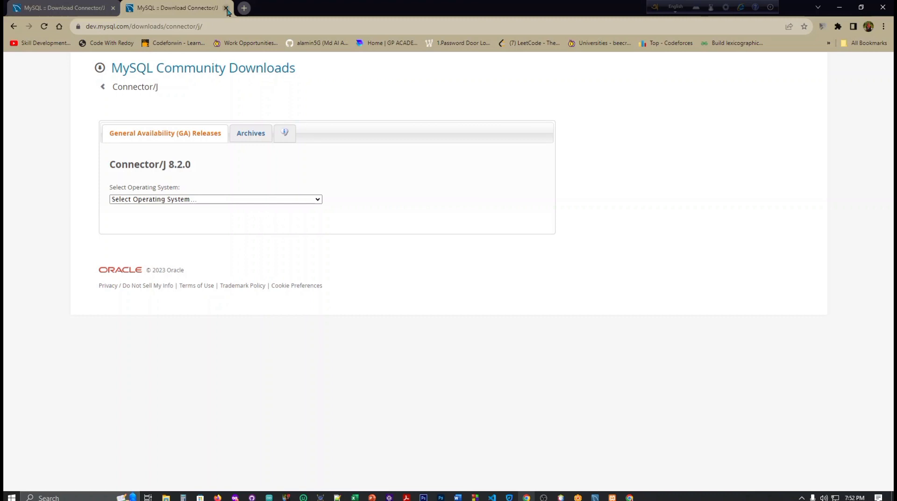
{"action": "left_click", "coordinate": [226, 7]}
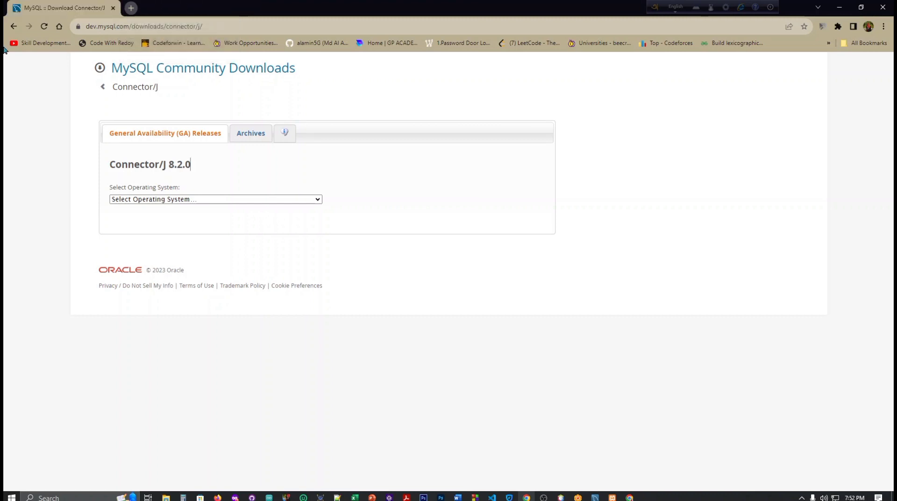
Choose Platform Independent and request the Connector/J 8.2.0 ZIP archive download.
{"action": "left_click", "coordinate": [215, 199]}
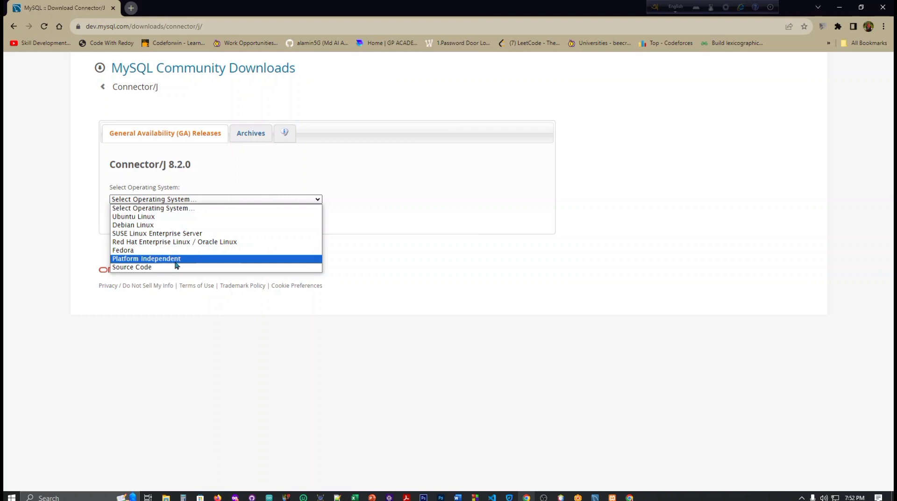
{"action": "left_click", "coordinate": [146, 258]}
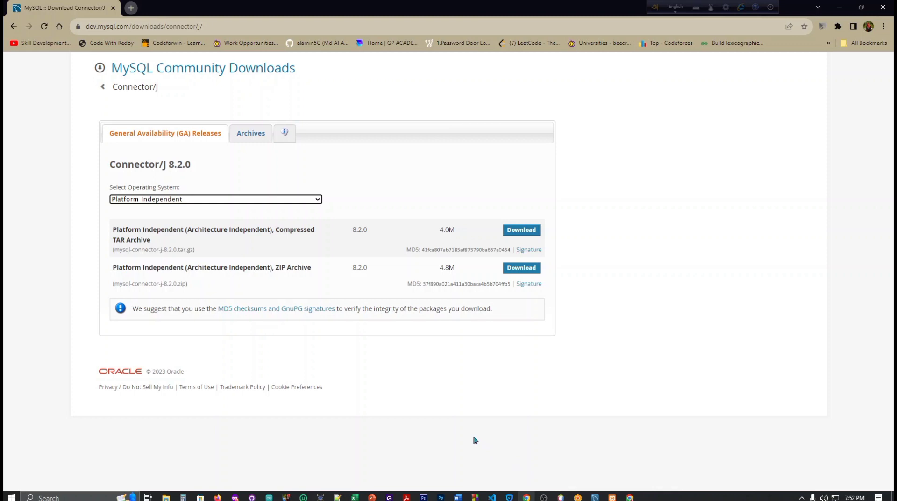
{"action": "mouse_move", "coordinate": [482, 296]}
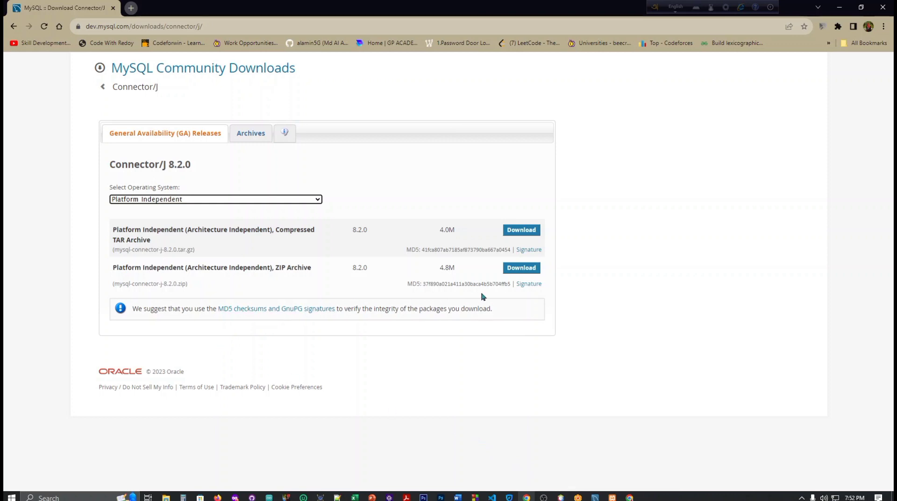
{"action": "mouse_move", "coordinate": [527, 283]}
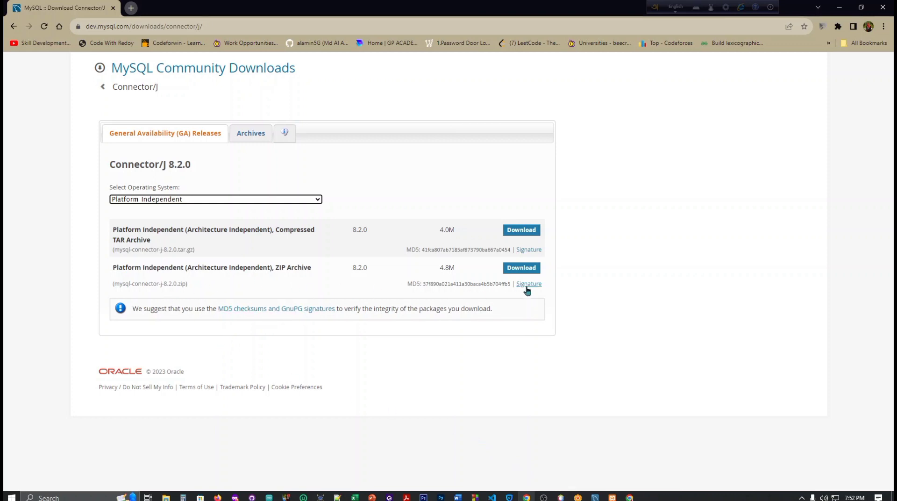
{"action": "mouse_move", "coordinate": [287, 280]}
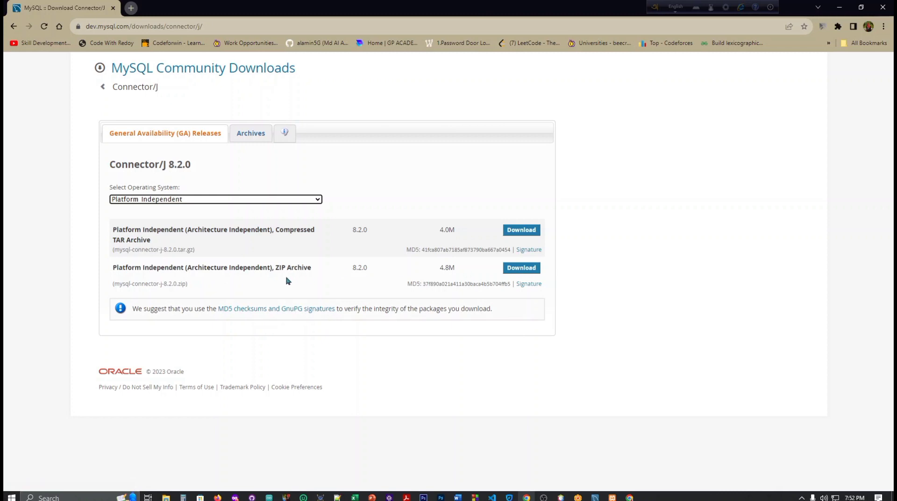
{"action": "mouse_move", "coordinate": [521, 268]}
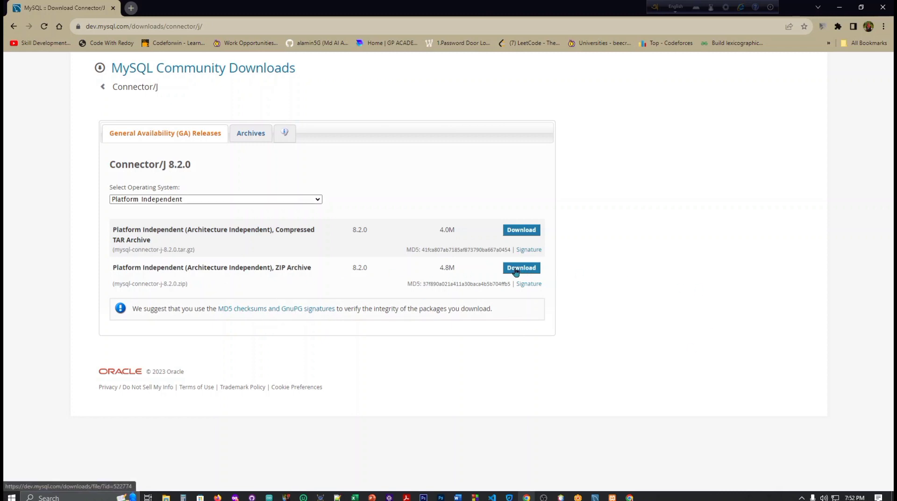
{"action": "left_click", "coordinate": [521, 268]}
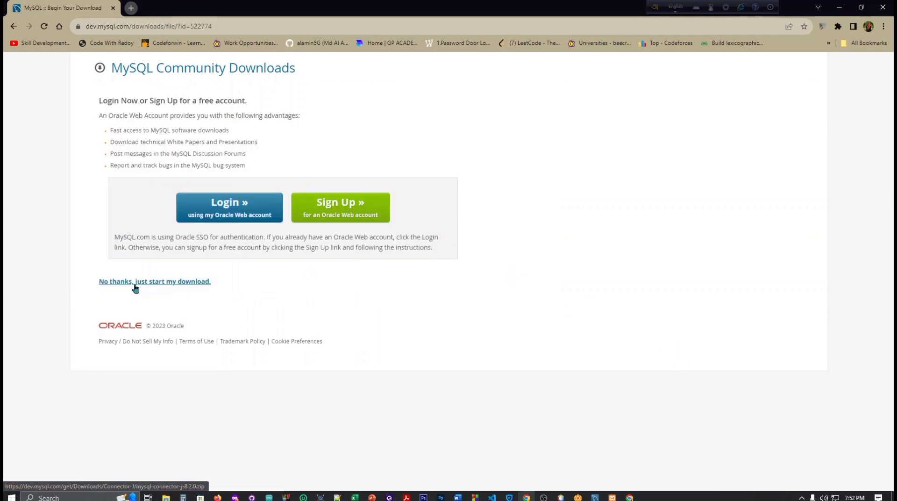
Skip the login with 'No thanks, just start my download' and confirm resuming the existing download.
{"action": "left_click", "coordinate": [154, 281]}
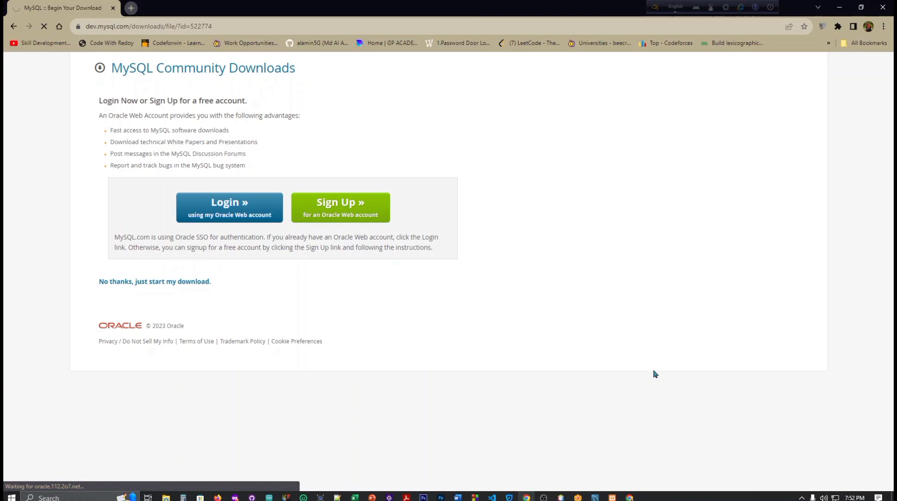
{"action": "left_click", "coordinate": [154, 281]}
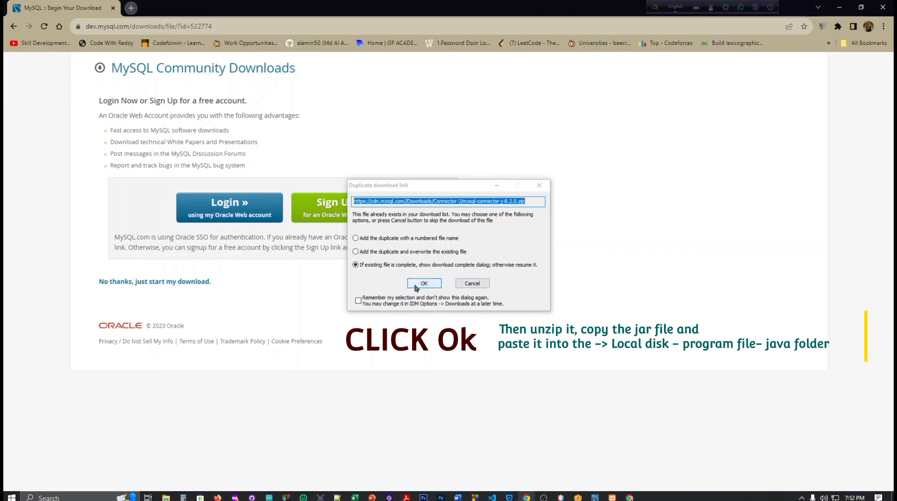
{"action": "left_click", "coordinate": [423, 283]}
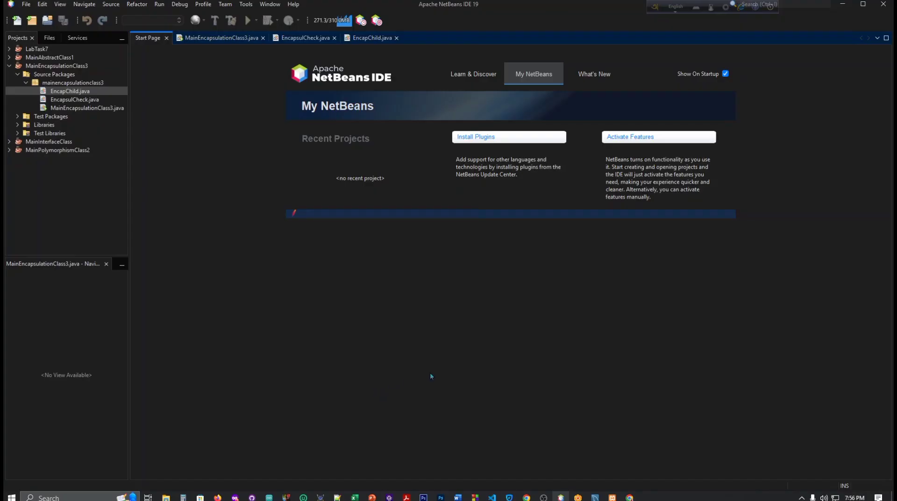
{"action": "mouse_move", "coordinate": [21, 280]}
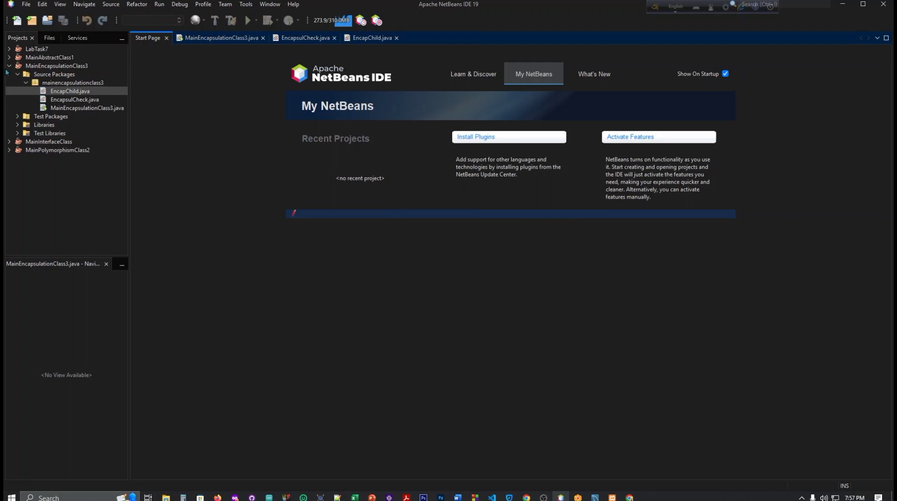
Choose Add JAR/Folder... on MainEncapsulationClass3's Libraries node.
{"action": "left_click", "coordinate": [56, 65]}
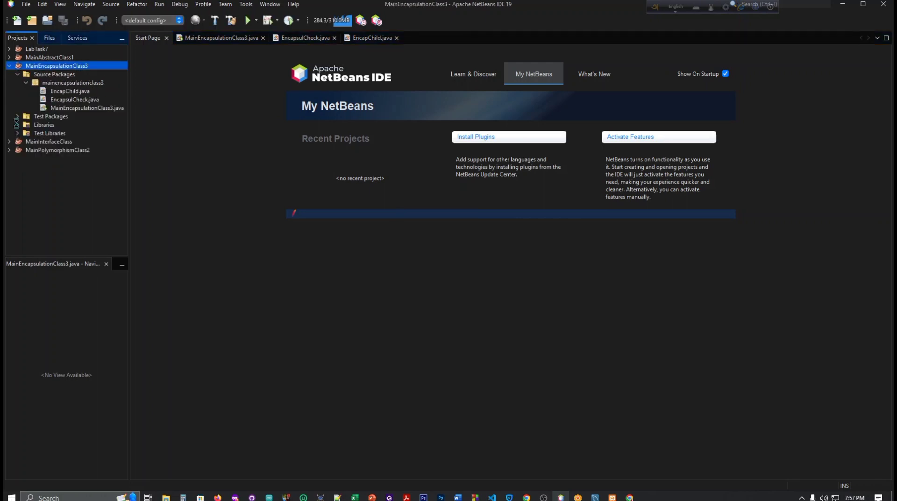
{"action": "left_click", "coordinate": [18, 126]}
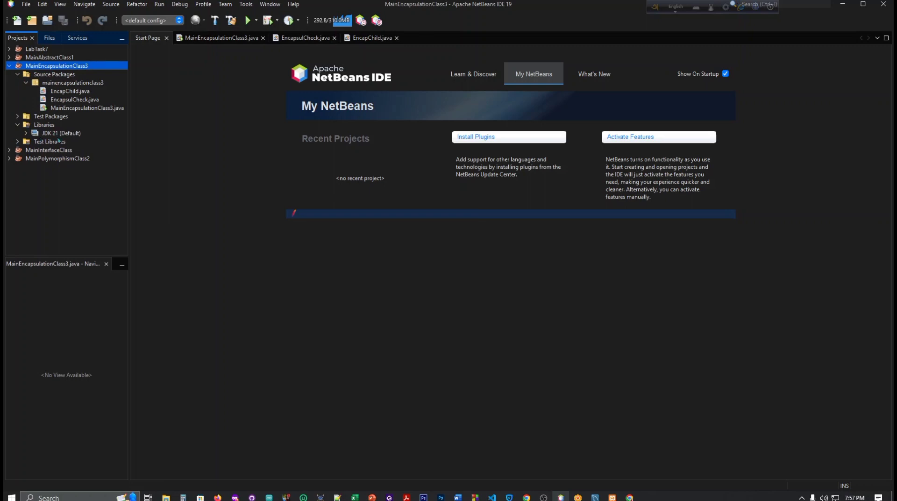
{"action": "right_click", "coordinate": [44, 125]}
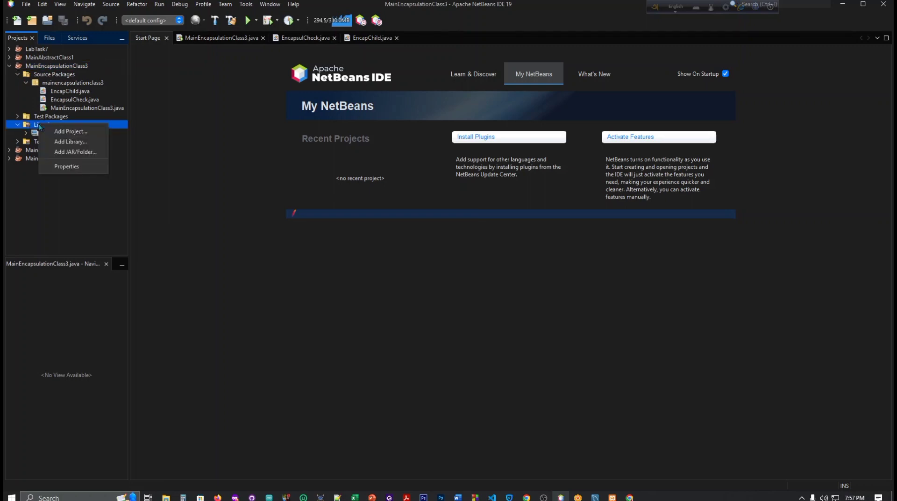
{"action": "mouse_move", "coordinate": [75, 151]}
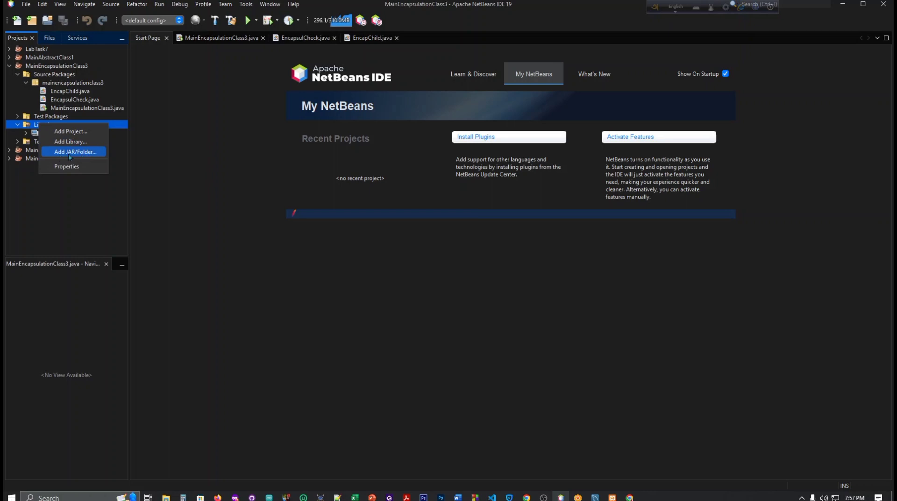
{"action": "left_click", "coordinate": [75, 153]}
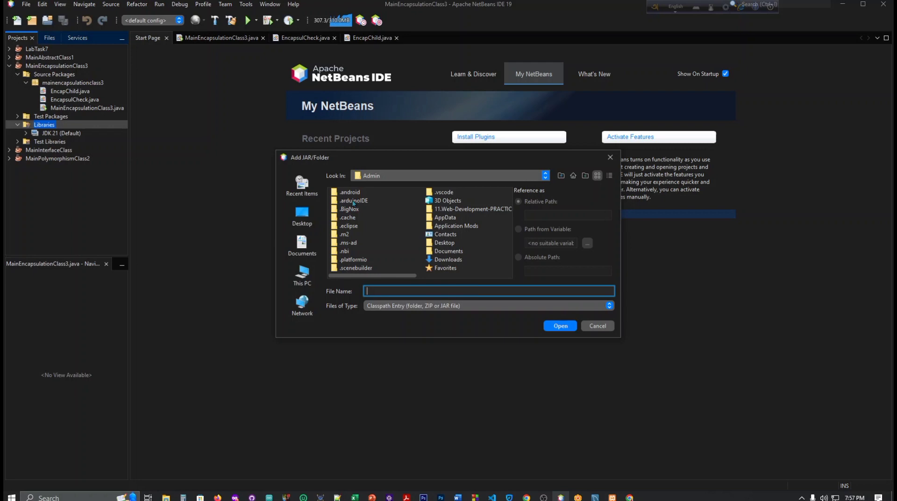
Browse to C:\Program Files\Java and select mysql-connector-j-8.2.0.jar.
{"action": "left_click", "coordinate": [543, 175]}
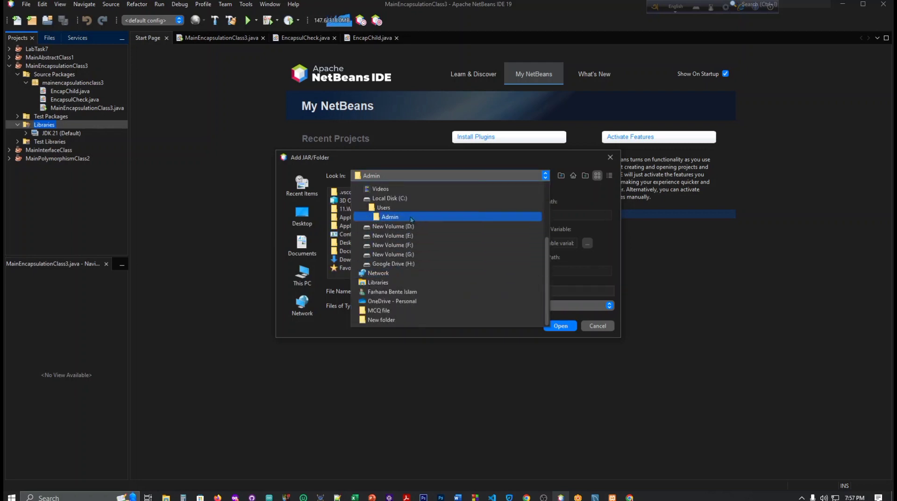
{"action": "left_click", "coordinate": [389, 198]}
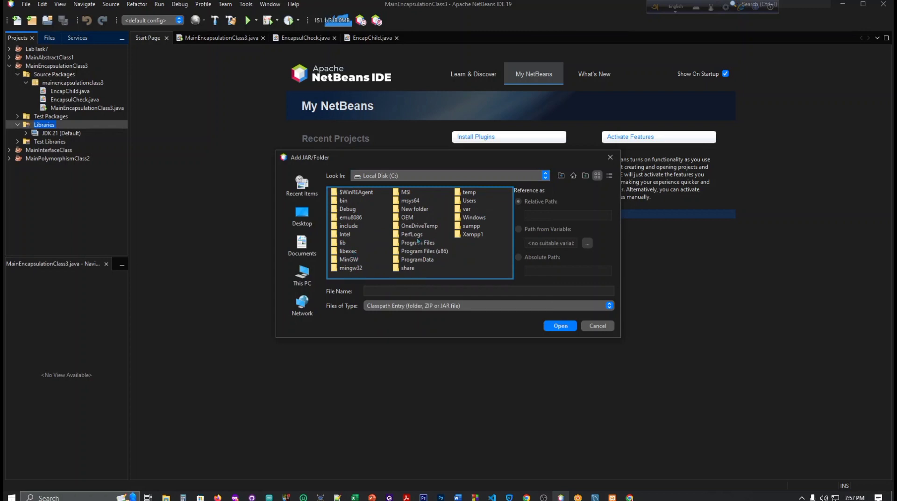
{"action": "double_click", "coordinate": [418, 243]}
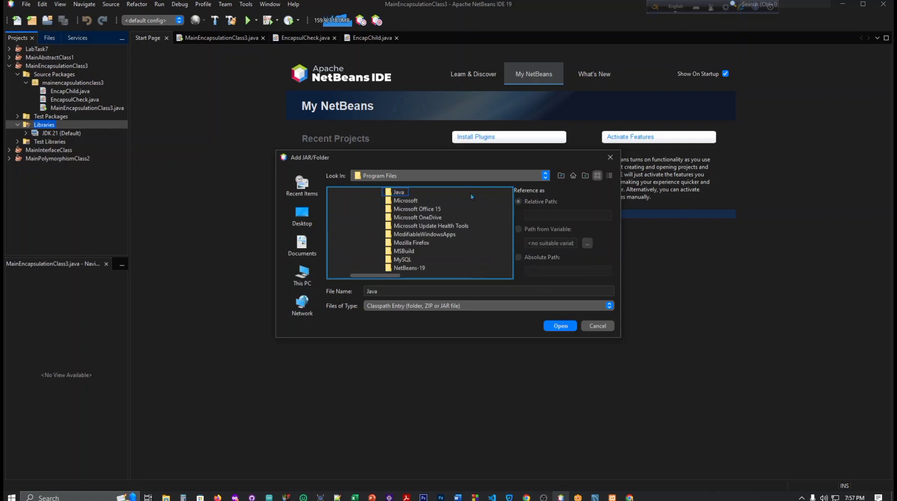
{"action": "double_click", "coordinate": [399, 191]}
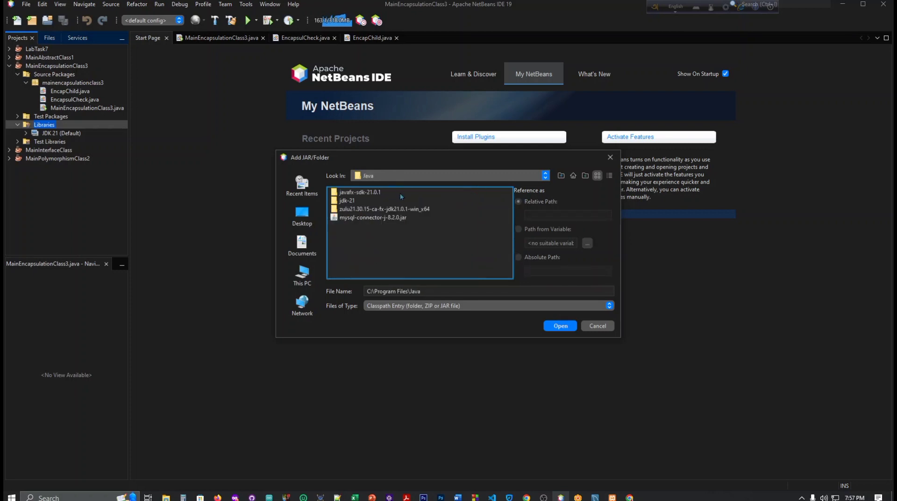
{"action": "left_click", "coordinate": [372, 217]}
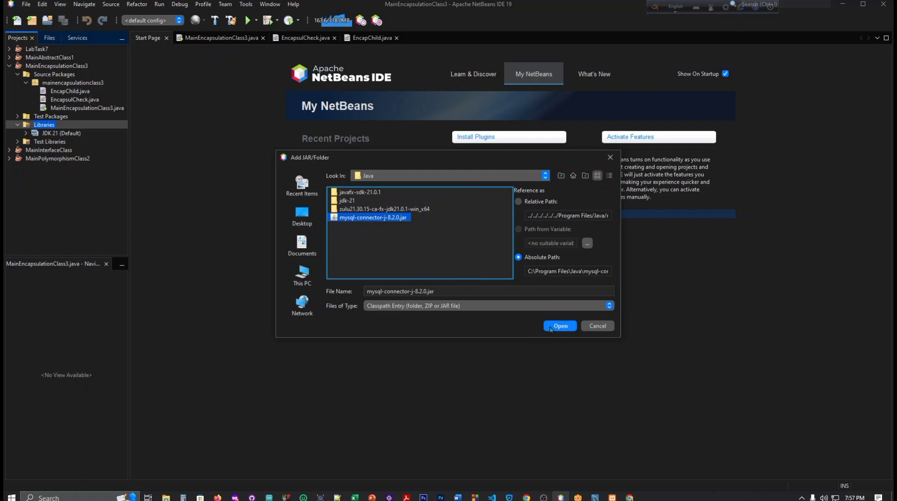
{"action": "mouse_move", "coordinate": [609, 157]}
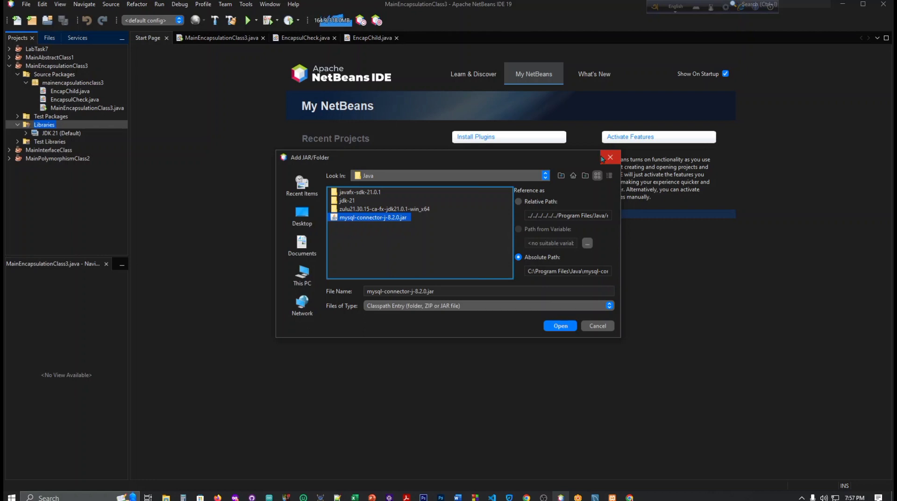
{"action": "mouse_move", "coordinate": [610, 160]}
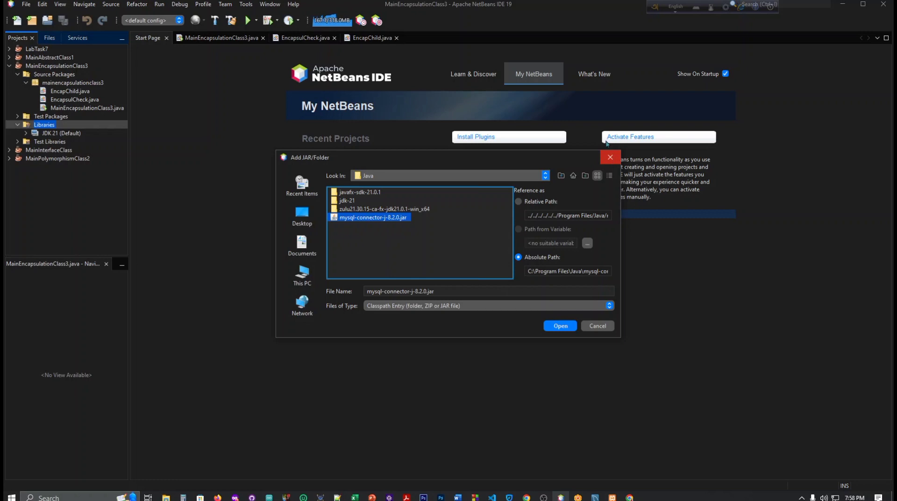
{"action": "mouse_move", "coordinate": [609, 164]}
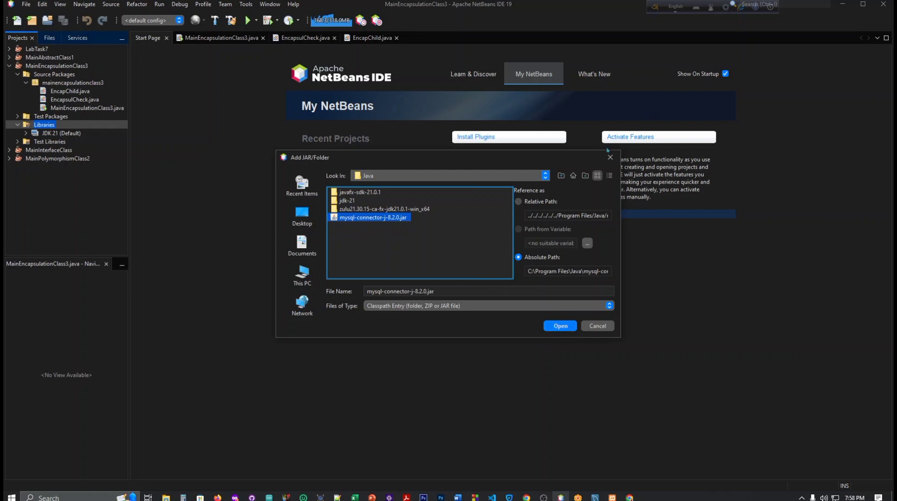
Dismiss the Add JAR/Folder dialog, leaving Libraries with only JDK 21.
{"action": "left_click", "coordinate": [559, 326]}
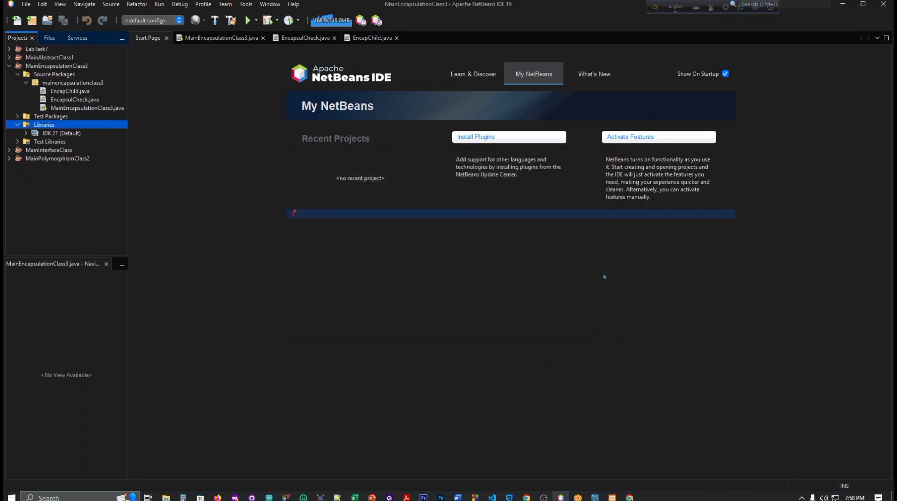